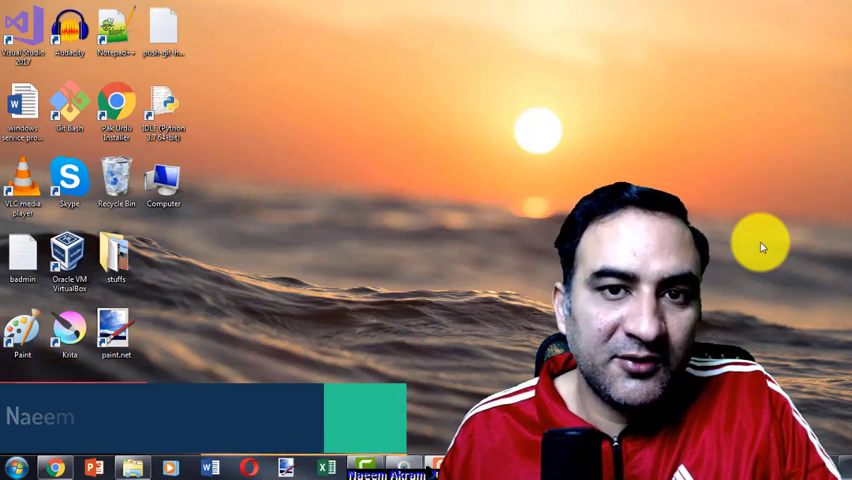
- In Explorer, open D:\learning and launch the SikuliX IDE from runsikulix
left_click(132, 467)
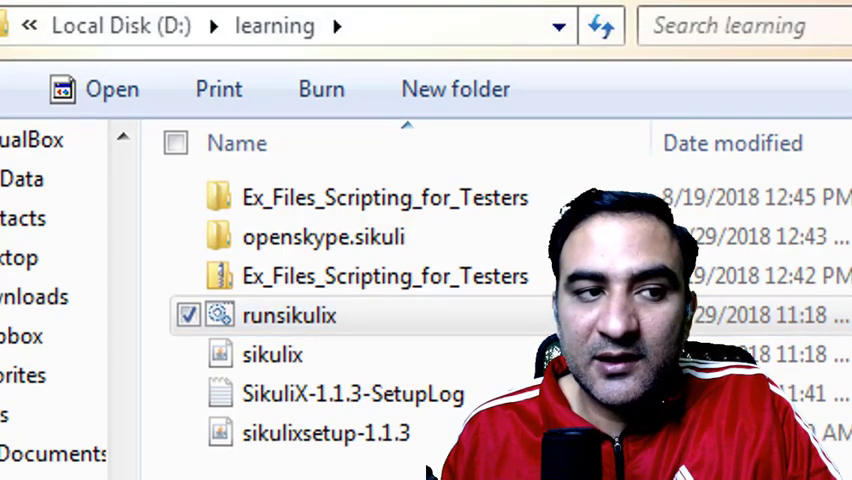
left_click(289, 315)
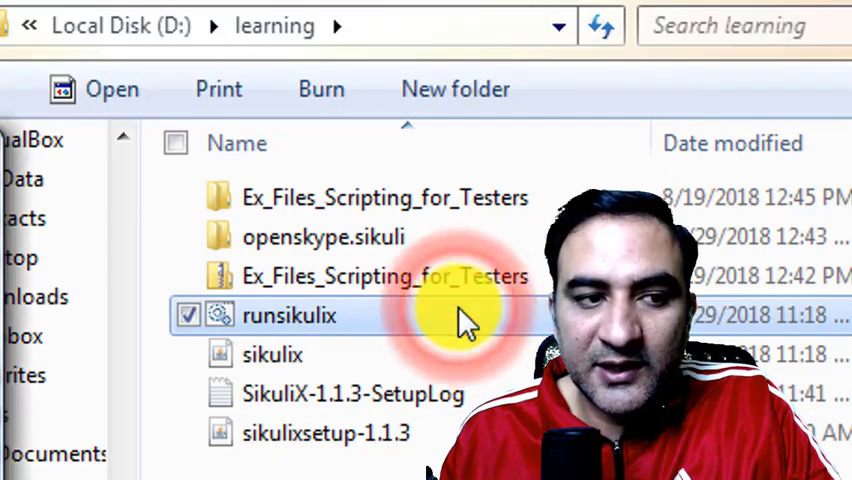
double_click(289, 315)
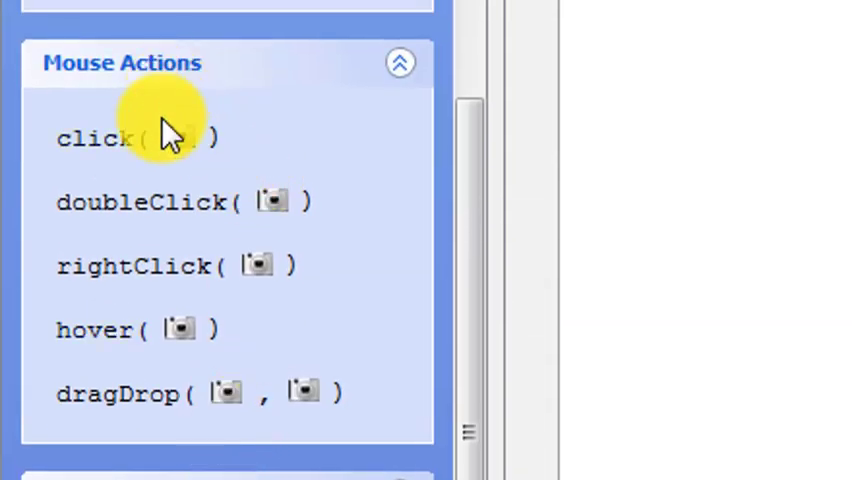
scroll("down", 3)
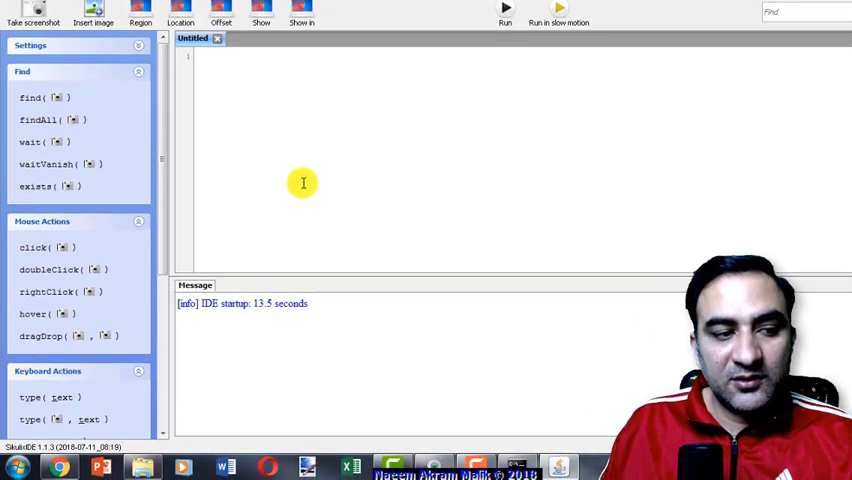
left_click(15, 467)
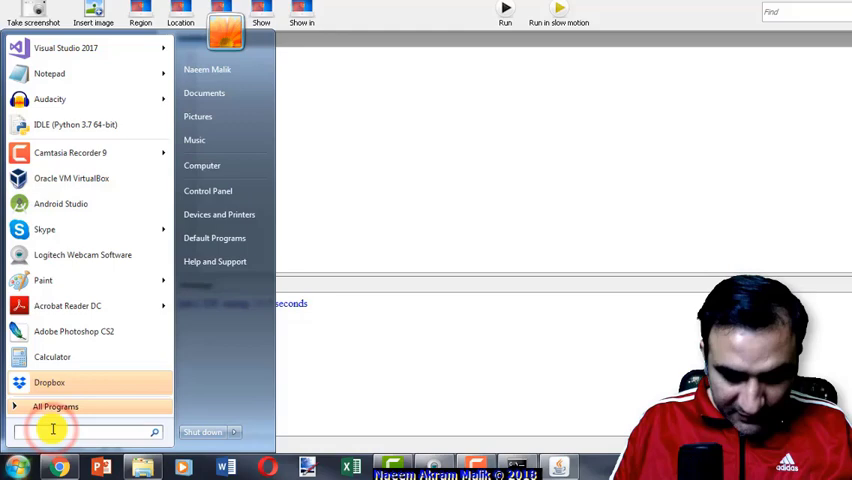
type("CALCULATOR")
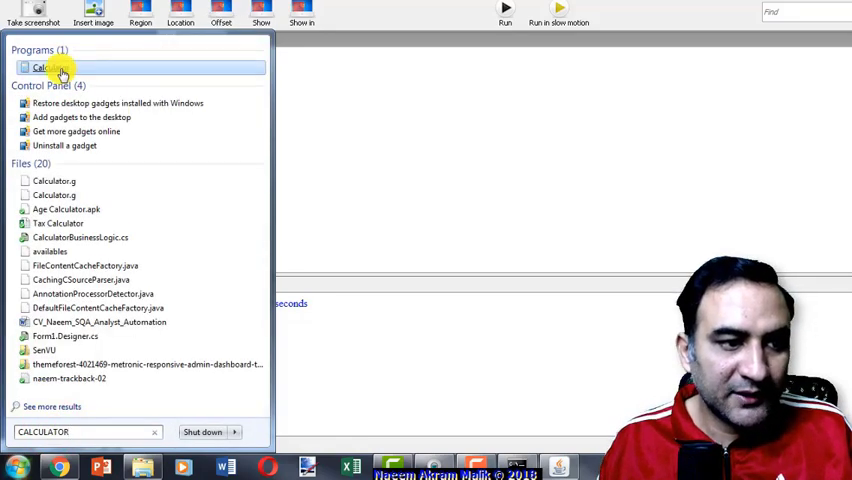
left_click(46, 67)
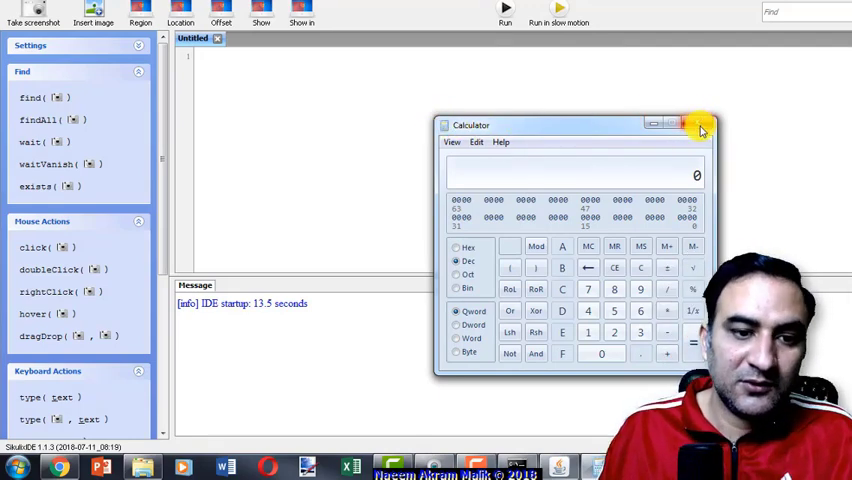
left_click(700, 124)
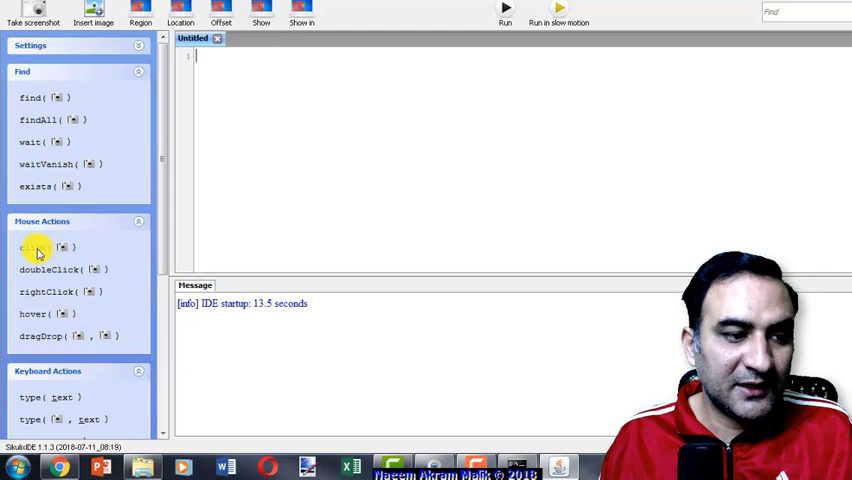
mouse_move(35, 248)
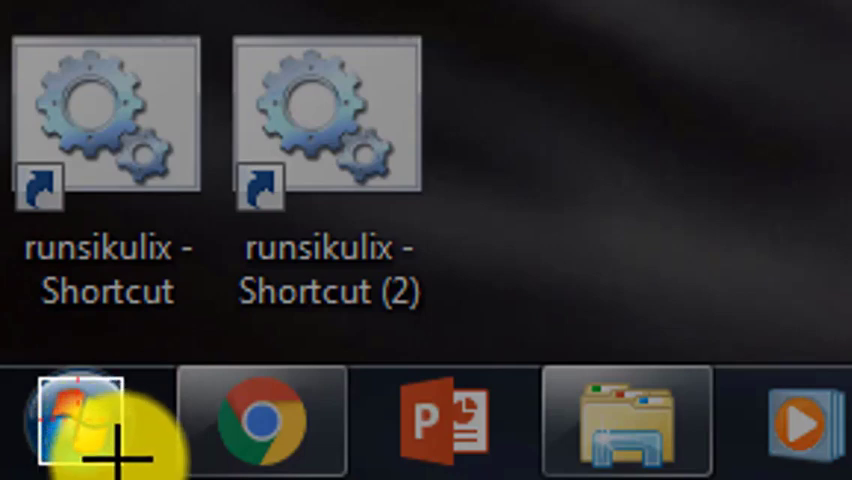
- Capture the Windows Start button image as the click() target
left_click(78, 420)
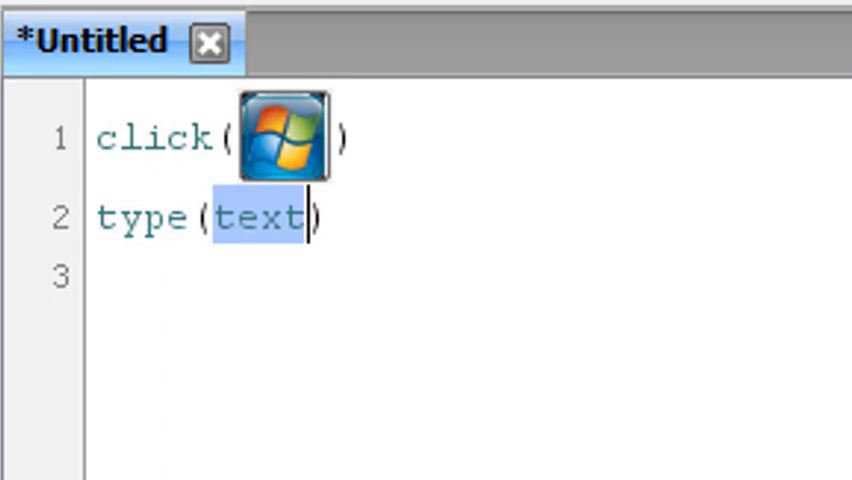
- Fill the type() command with the text 'calculator', removing a stray character
type("\"c")
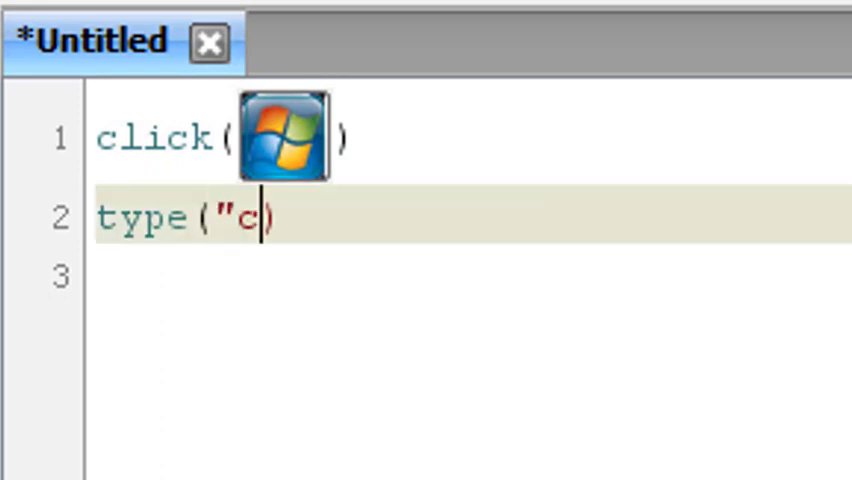
key("BackSpace")
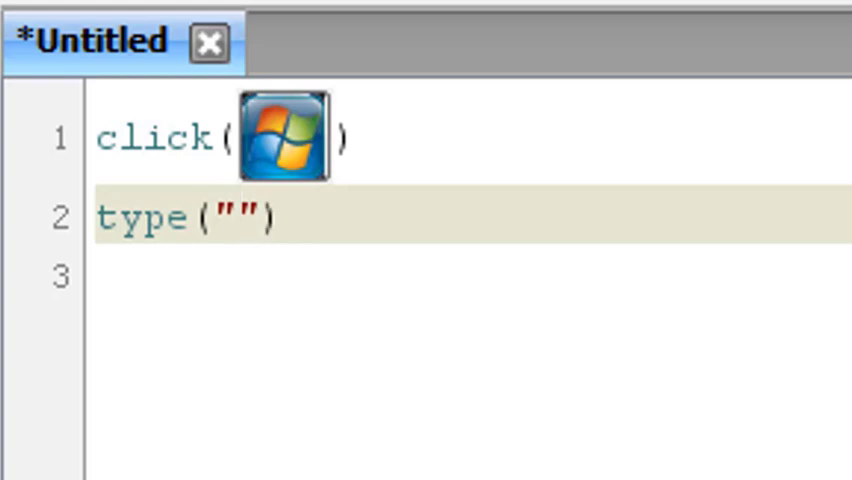
type("calcu")
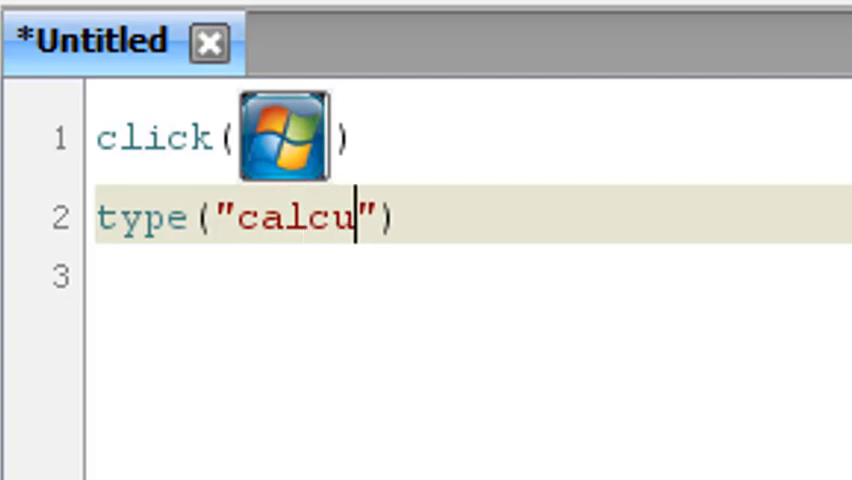
type("lator")
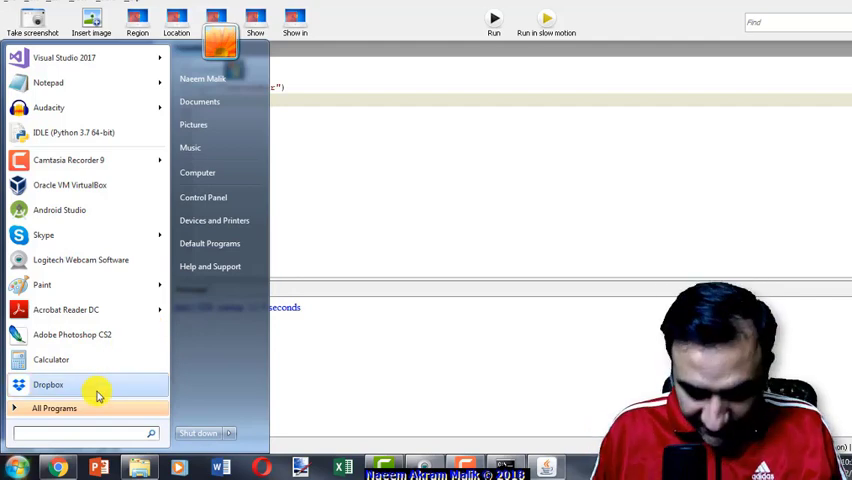
- Type 'clac' into the Start menu search box
type("clac")
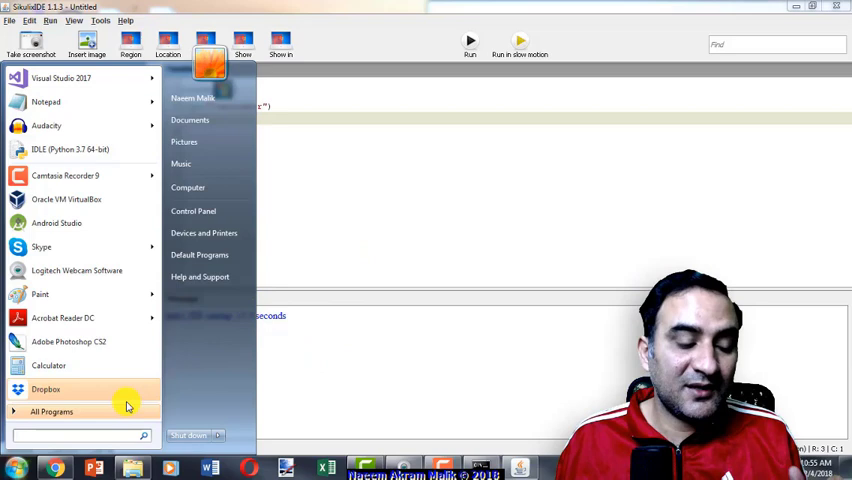
- Search 'ca' in the Start menu and start capturing the Calculator result with Ctrl+Shift+2
type("ca")
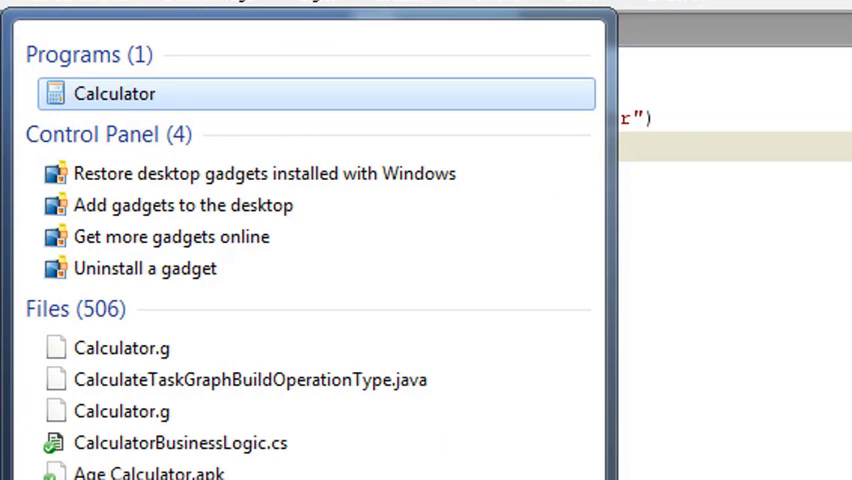
key("ctrl+shift+2")
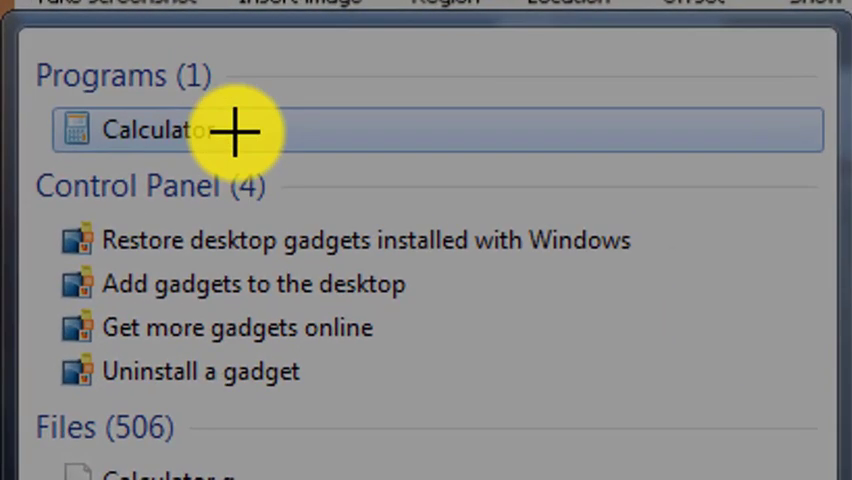
mouse_move(218, 115)
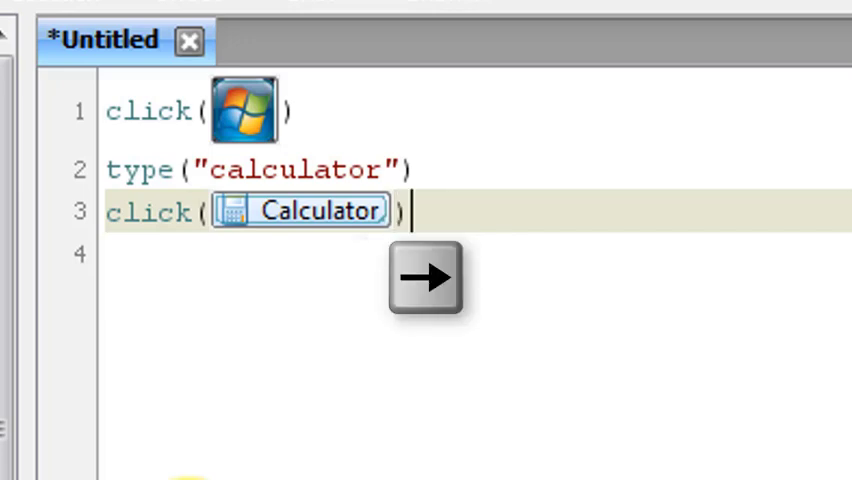
- Move the cursor past the captured Calculator image on line 3
key("enter")
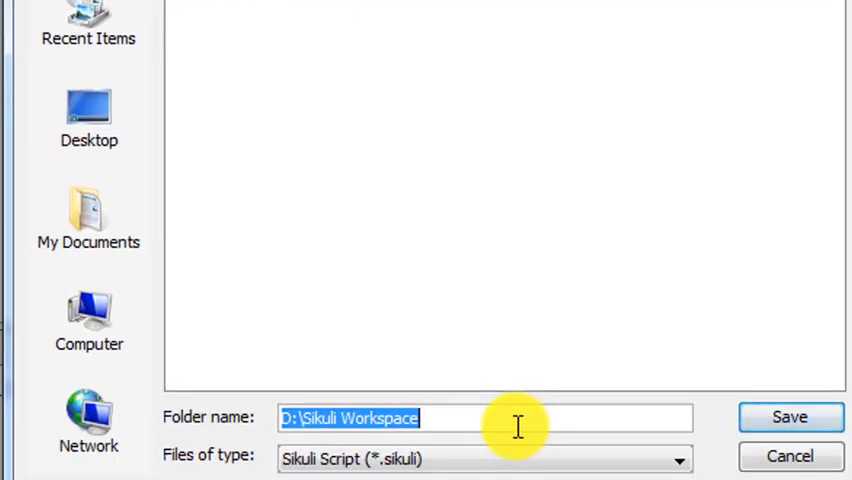
- Save the script as 'CalculatorRun2' in the Sikuli Workspace folder
type("C")
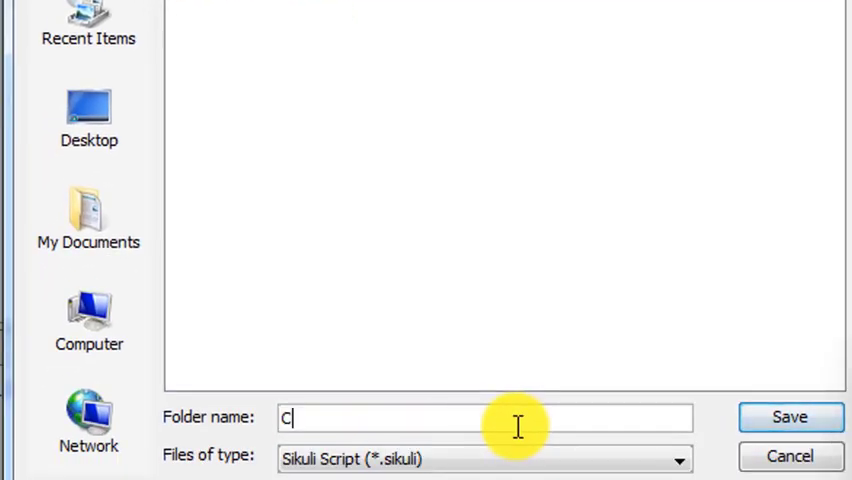
type("alculator")
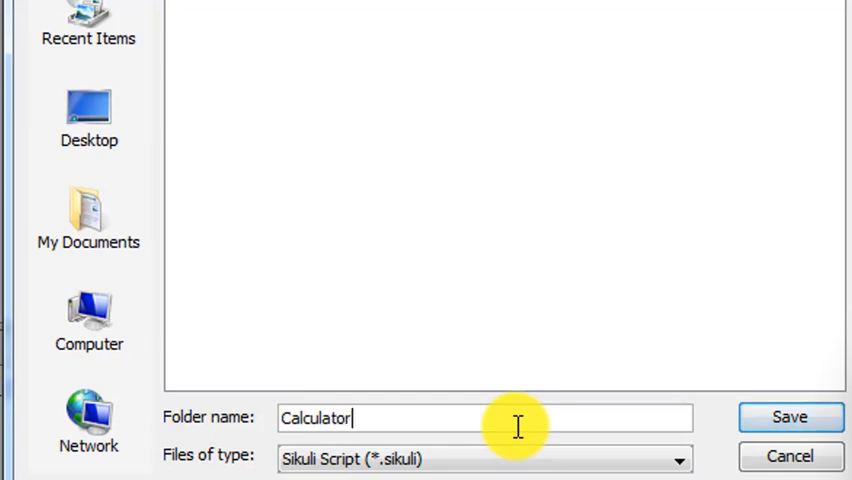
type("Run2")
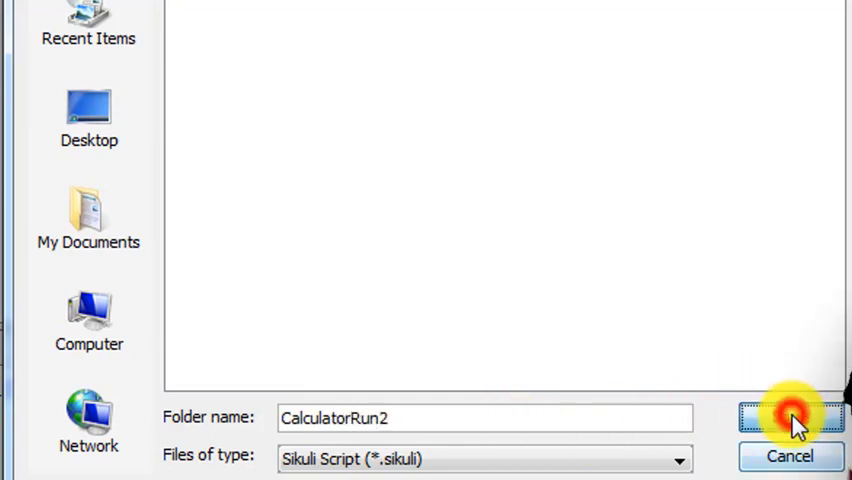
left_click(789, 417)
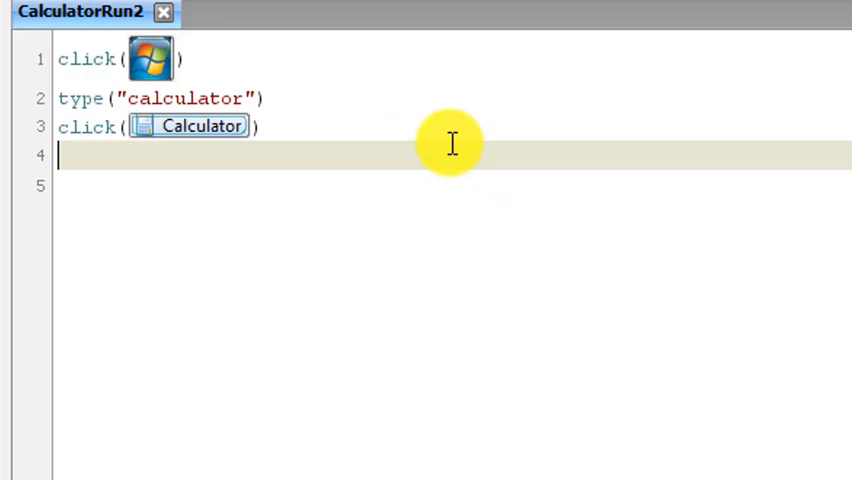
mouse_move(505, 222)
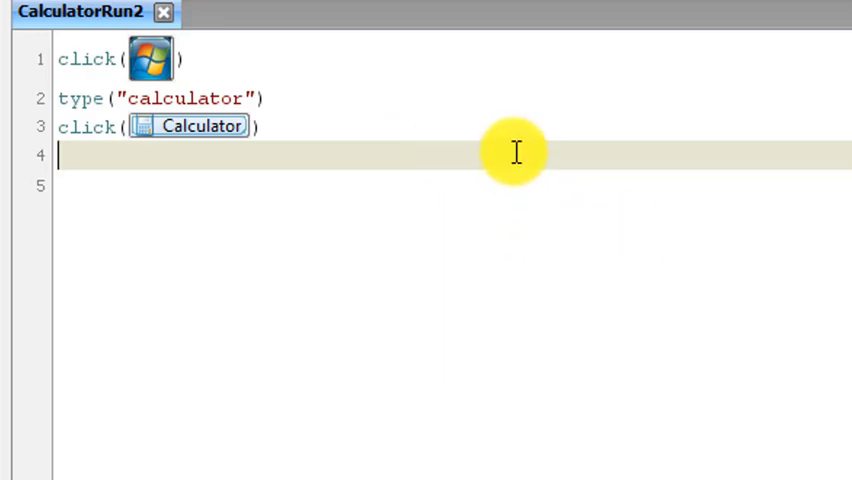
mouse_move(537, 138)
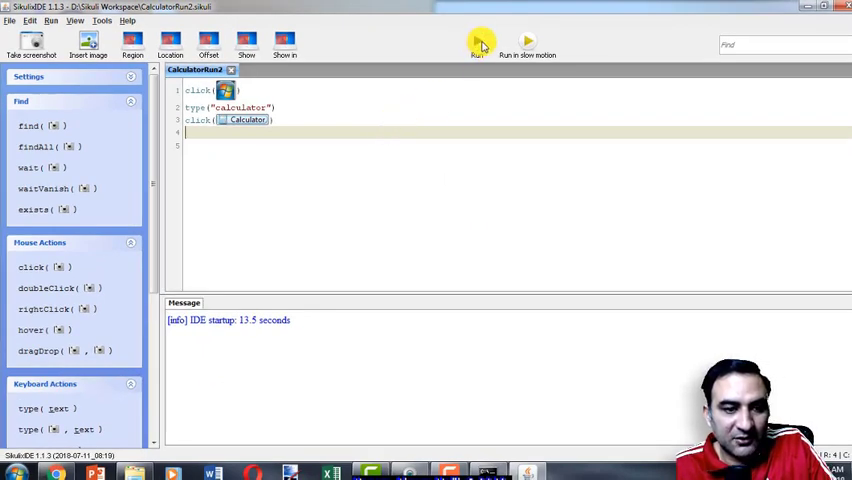
mouse_move(481, 42)
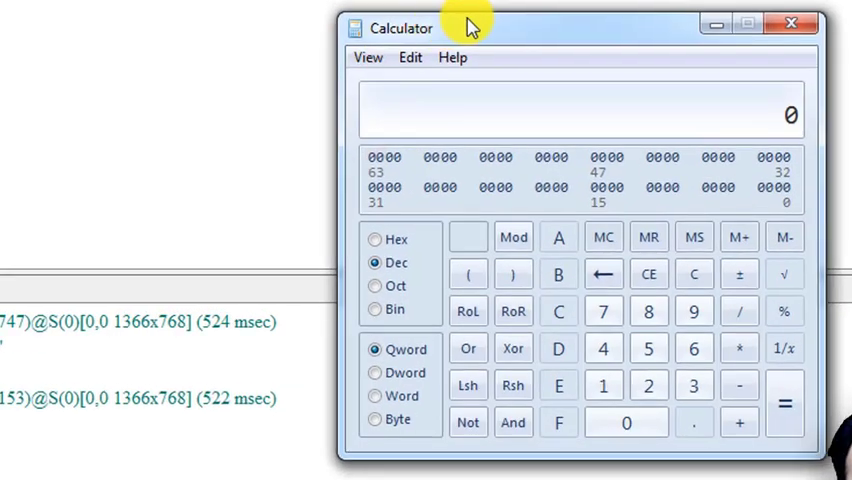
mouse_move(522, 58)
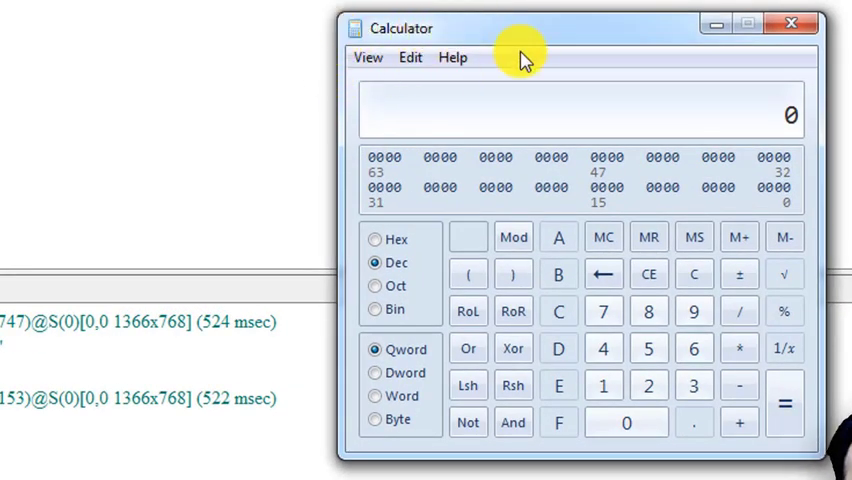
mouse_move(367, 57)
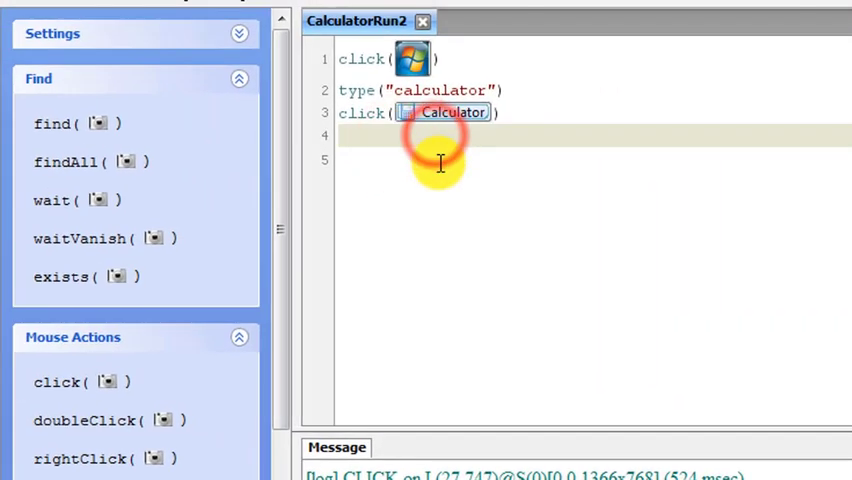
mouse_move(320, 440)
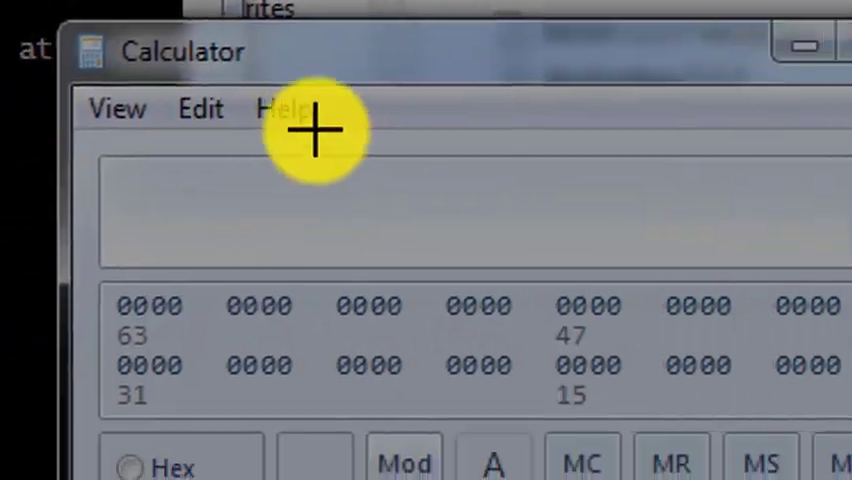
- Capture the Calculator window for wait() and add a 2-second timeout
left_click_drag(315, 130, 280, 35)
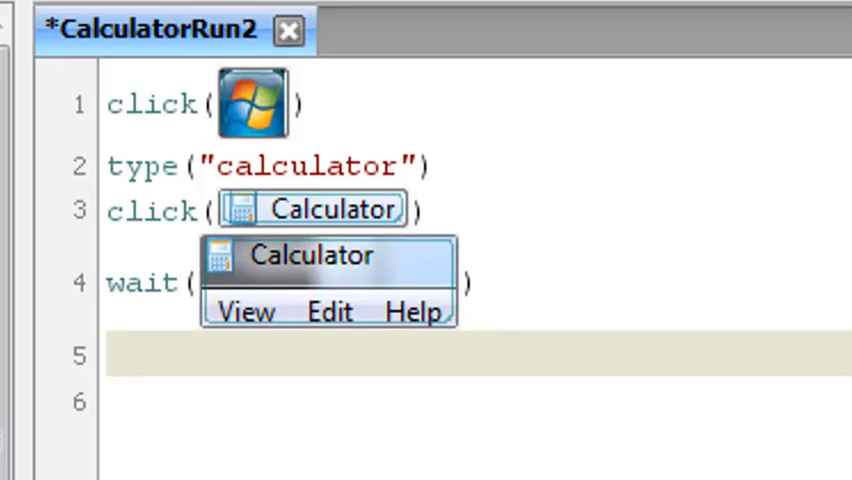
left_click(525, 275)
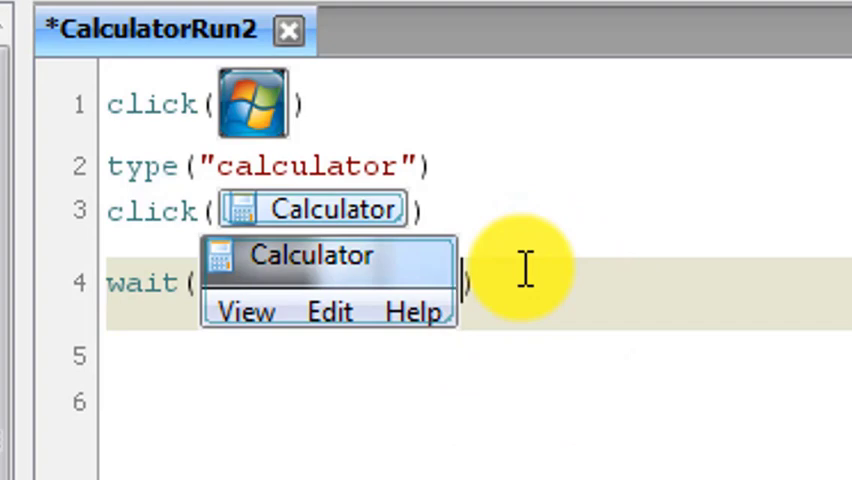
type(",")
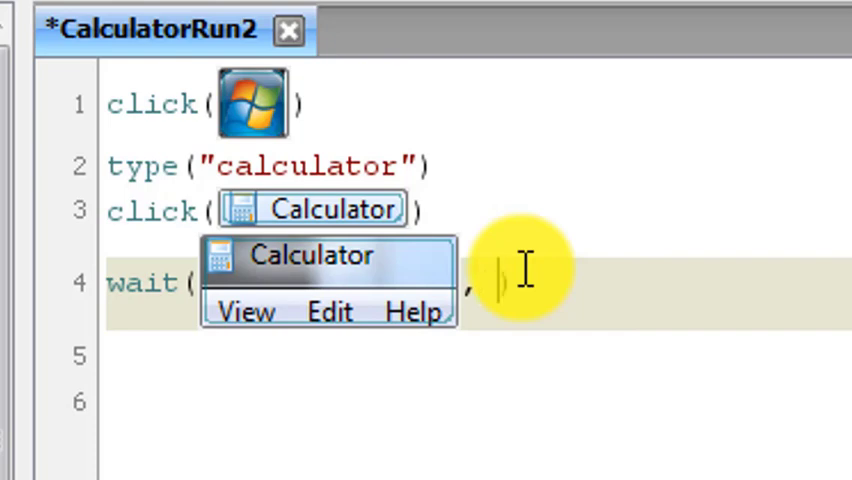
type("2")
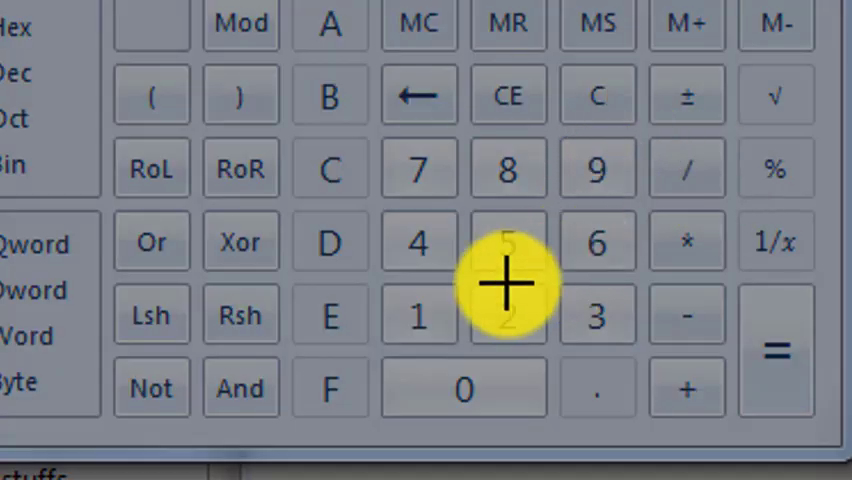
mouse_move(490, 295)
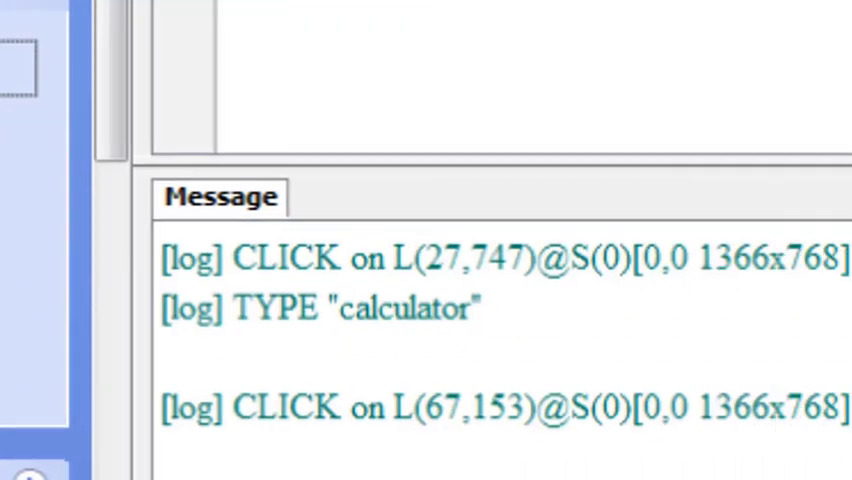
- Insert a blank line after click(2) and capture the Calculator plus key
left_click(760, 375)
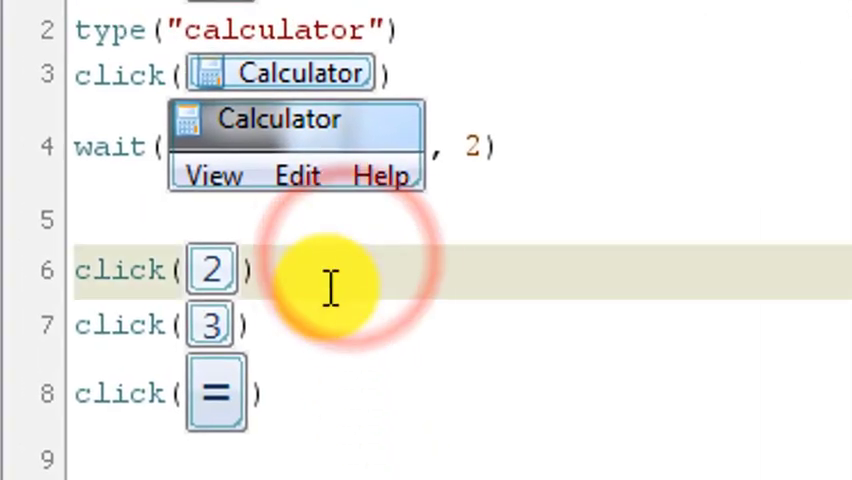
key("Return")
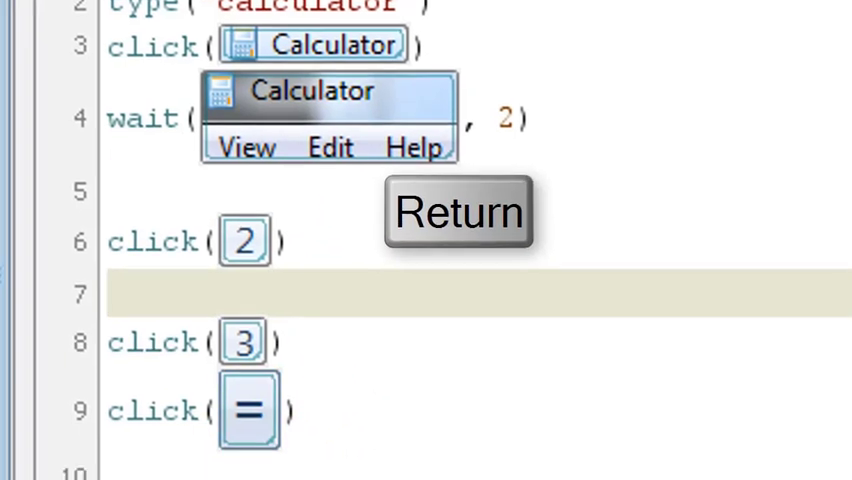
left_click(705, 363)
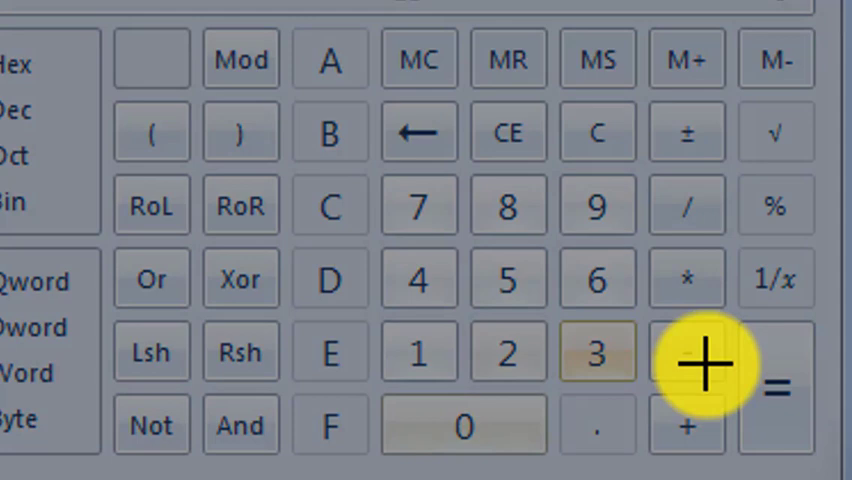
mouse_move(660, 405)
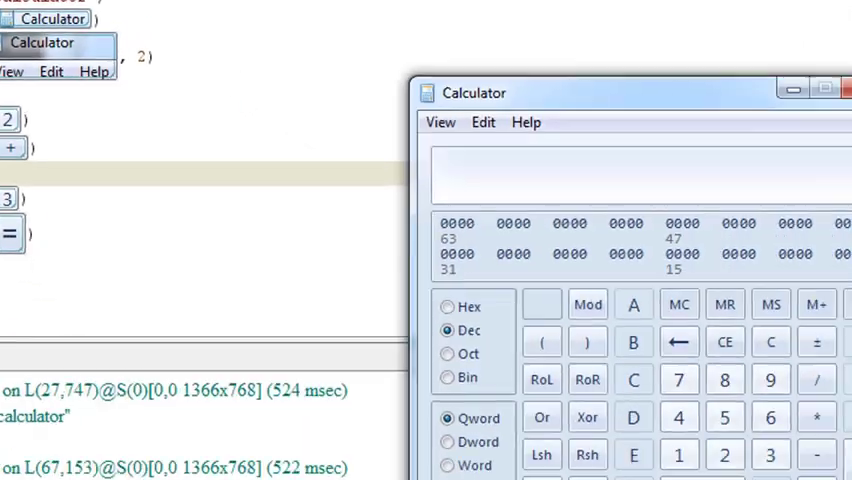
- Compute 2 + 3 = in Calculator so 5 is displayed
left_click(577, 346)
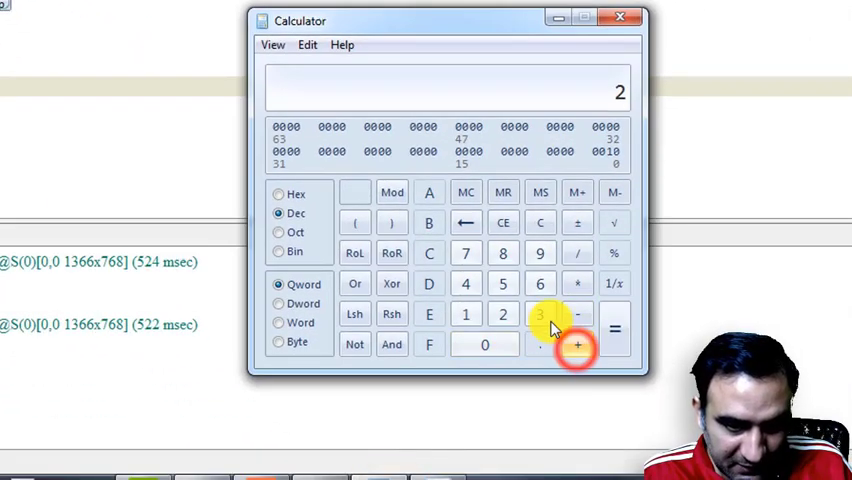
left_click(540, 313)
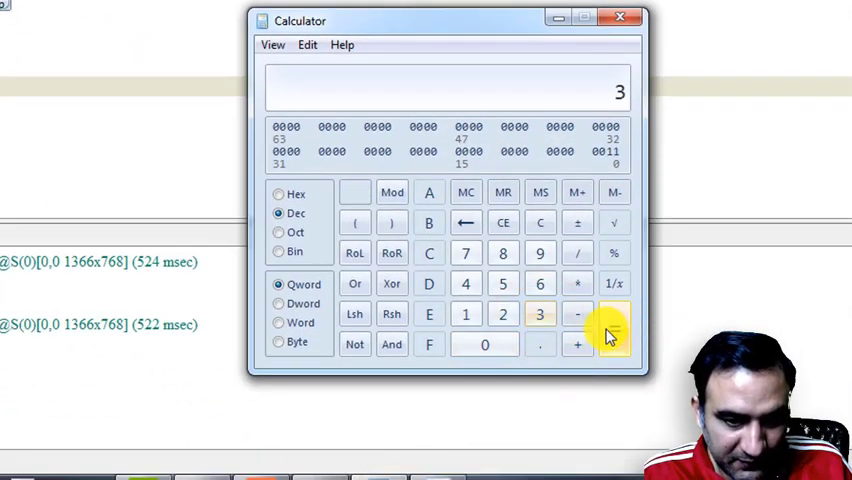
left_click(614, 329)
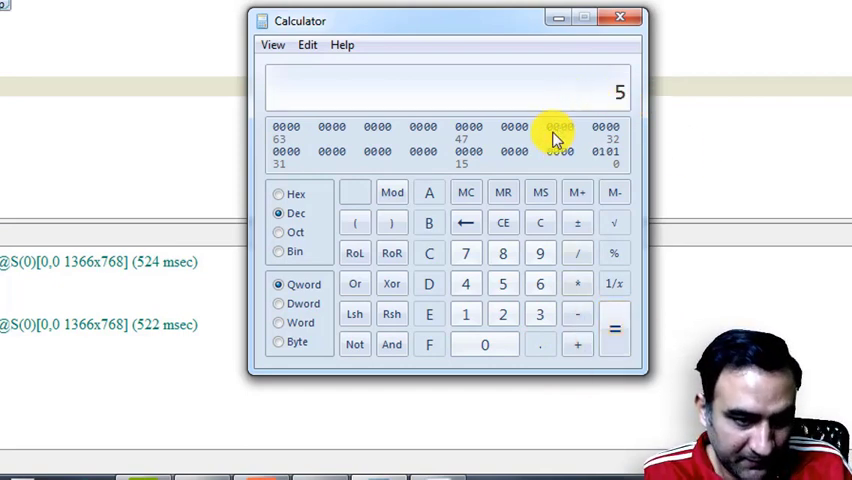
mouse_move(395, 83)
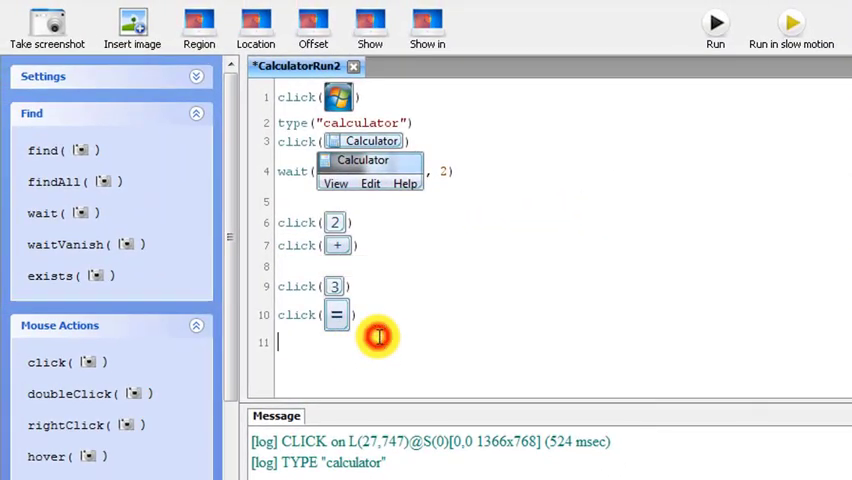
- Add an exists() check on line 11 with the captured result 5
type("exist")
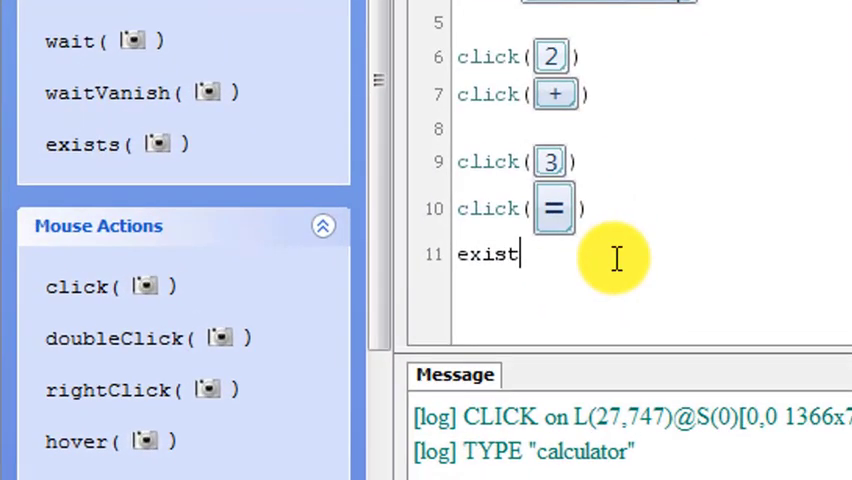
key("Backspace")
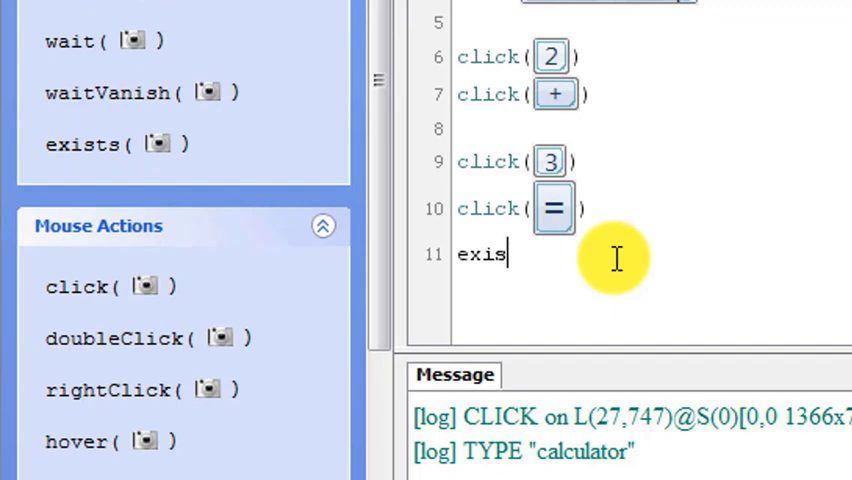
type("ts")
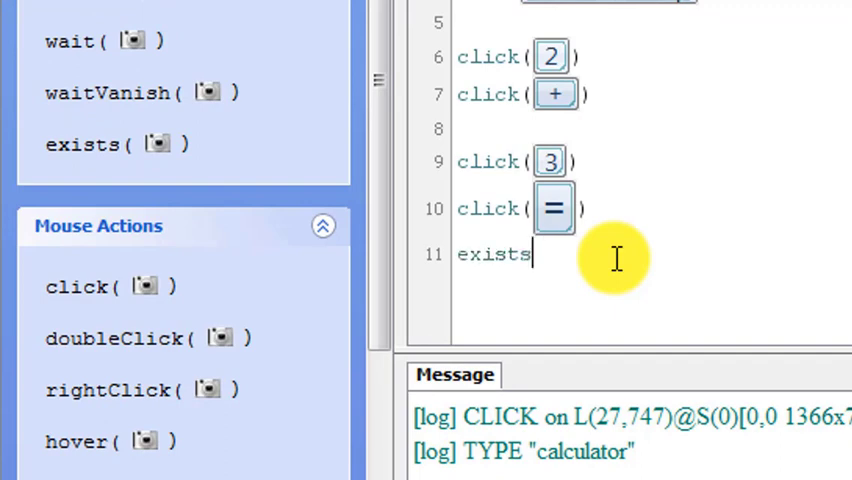
type("(")
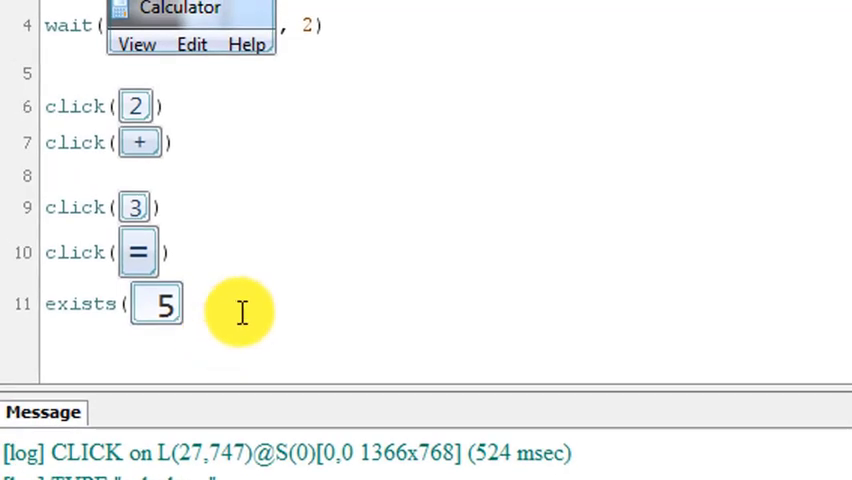
left_click(195, 304)
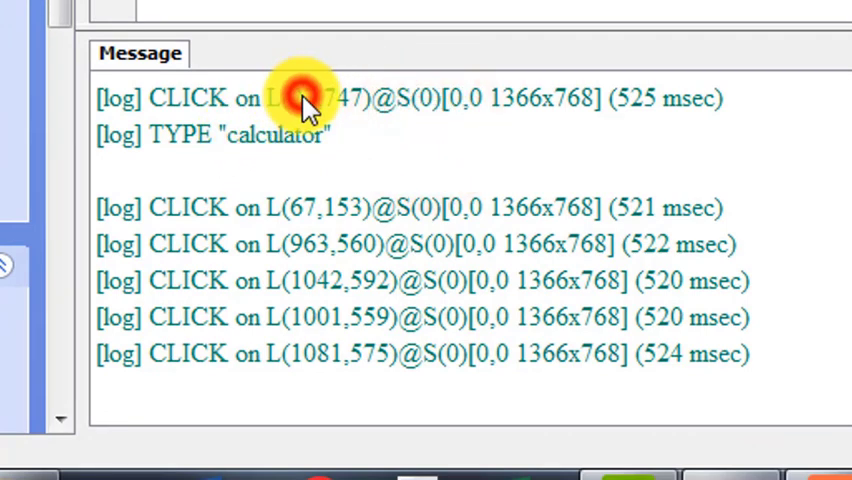
mouse_move(280, 160)
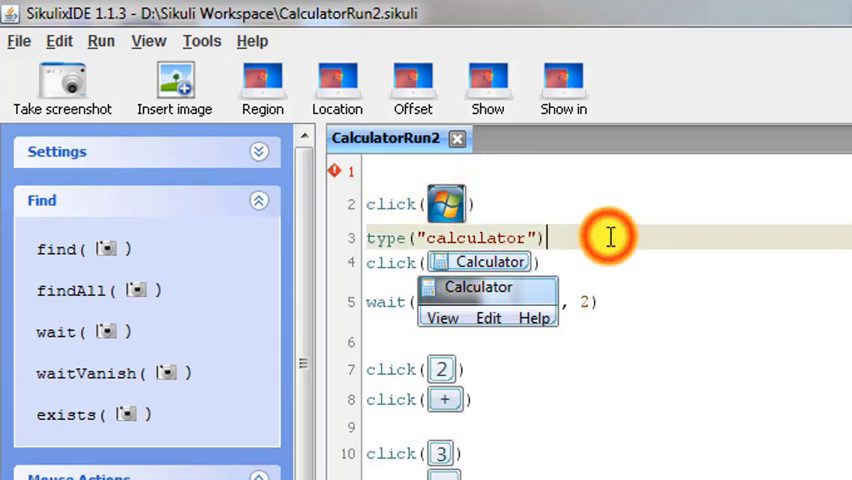
mouse_move(583, 267)
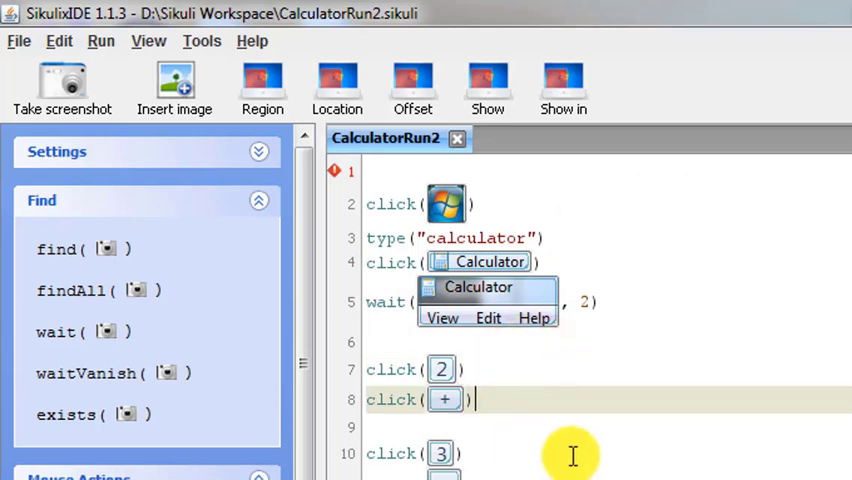
- Scroll down through the CalculatorRun2 script after inserting a blank line
scroll("down", 3)
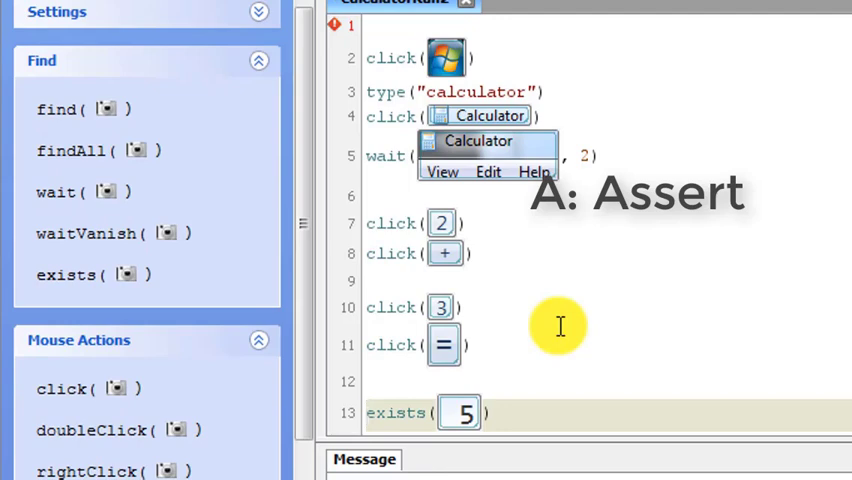
- Wrap the final exists(5) check as assert(exists(5))
type("assert(")
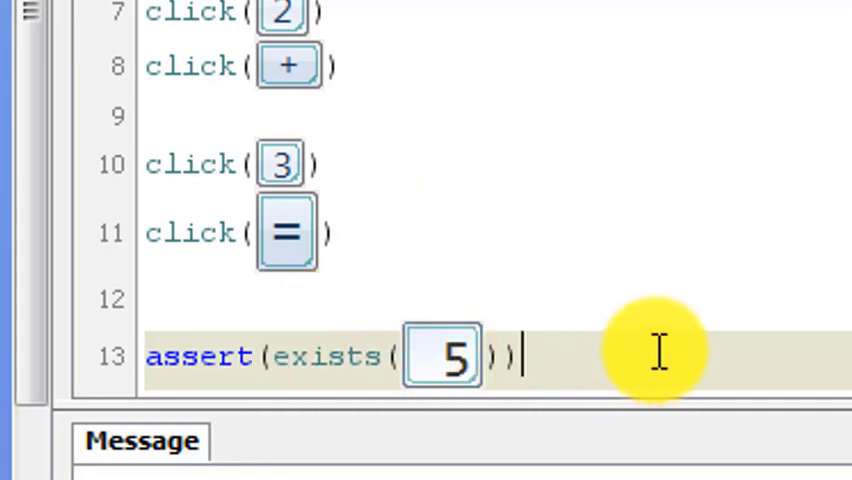
mouse_move(560, 385)
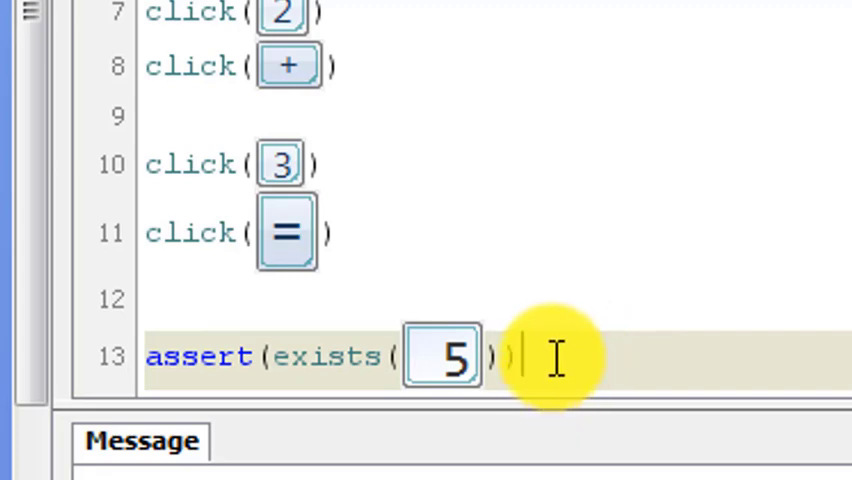
mouse_move(815, 100)
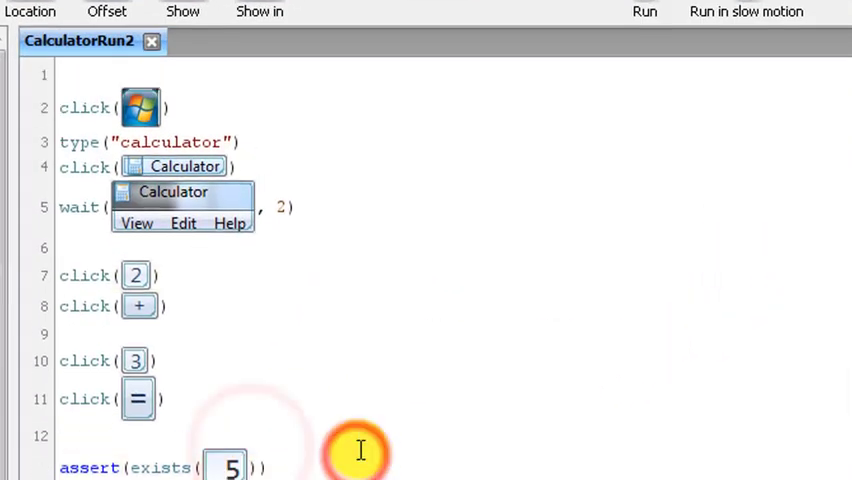
mouse_move(425, 399)
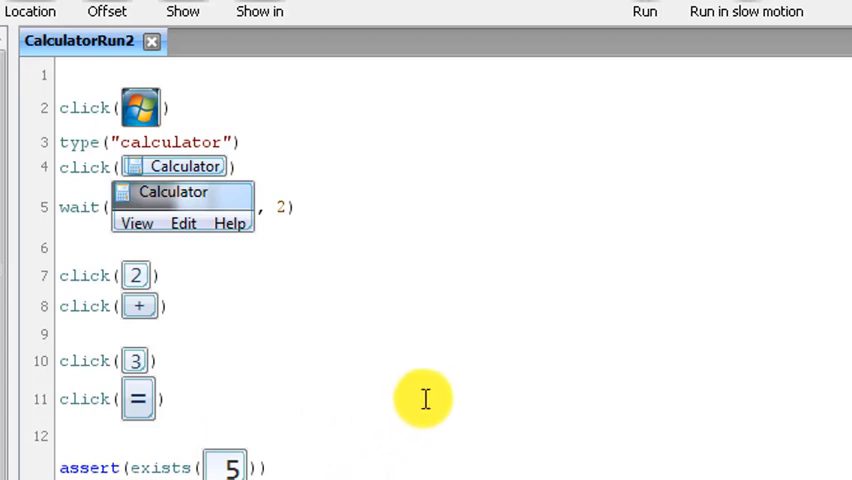
mouse_move(420, 383)
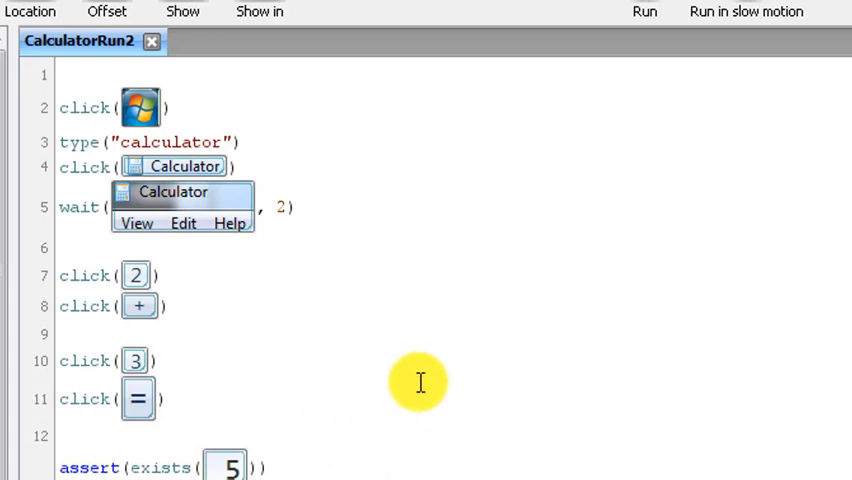